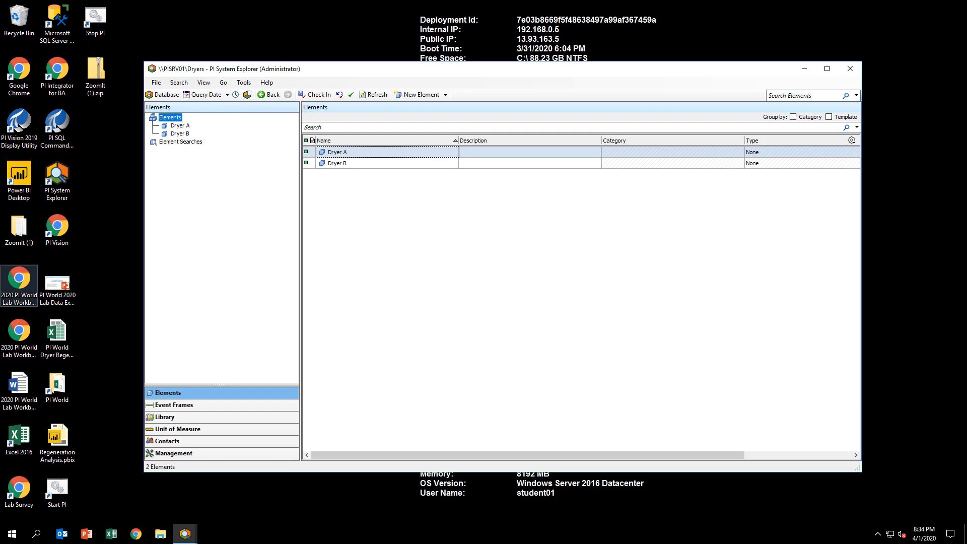
pyautogui.moveTo(210, 329)
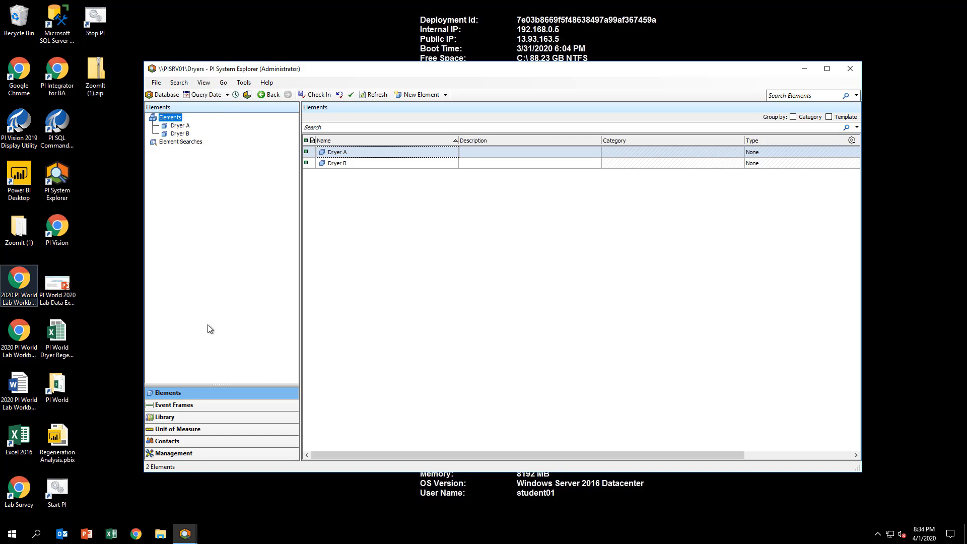
pyautogui.moveTo(189, 409)
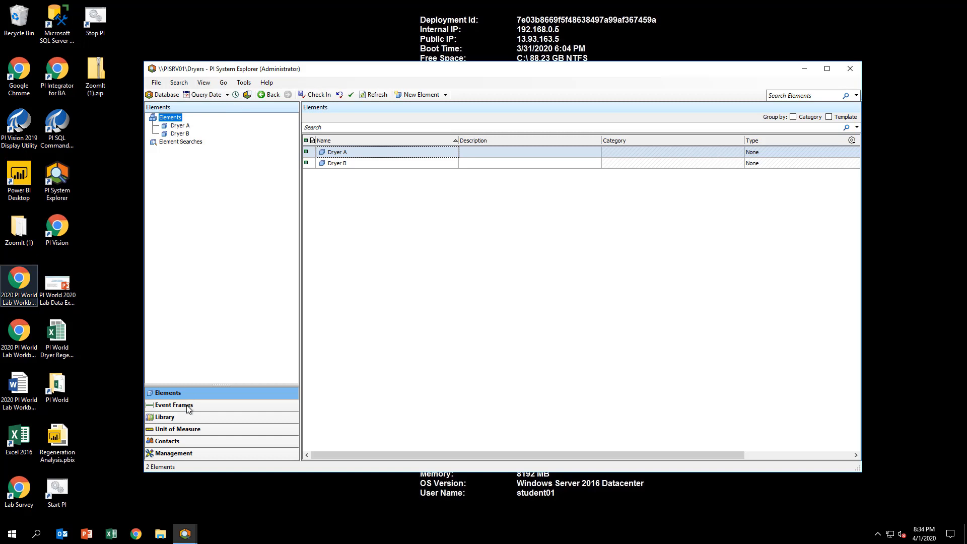
# - Show the Dryer Regenerations event frame search results from the Dryers database's Event Frames
pyautogui.click(174, 405)
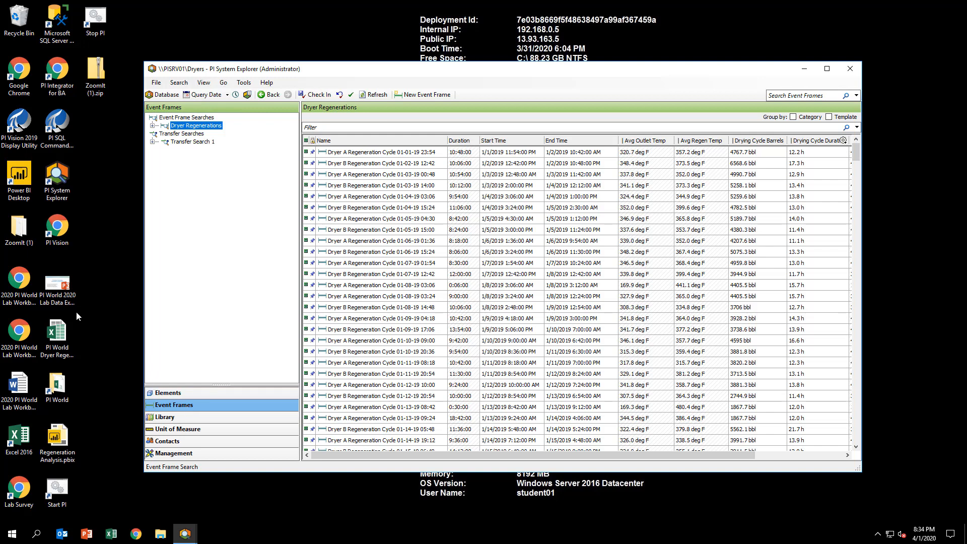
pyautogui.click(19, 278)
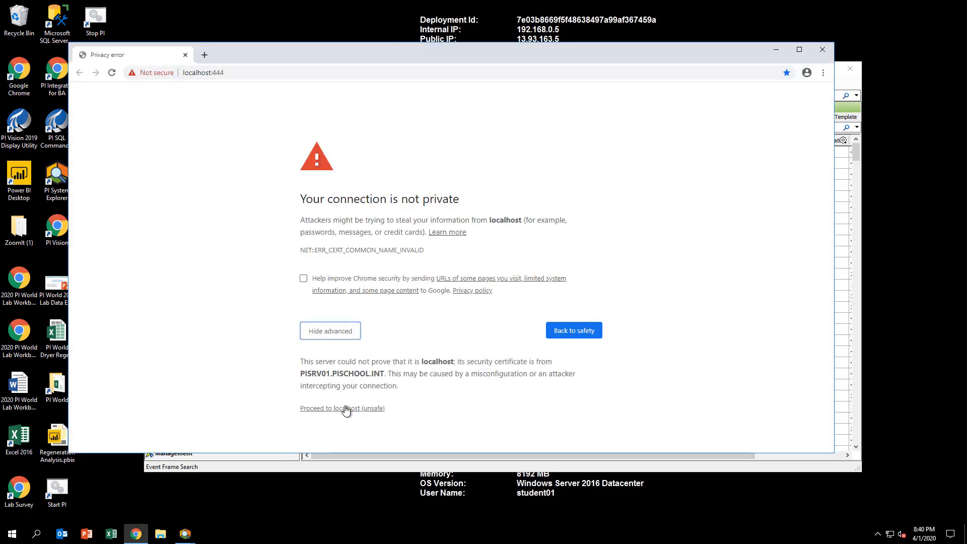
# - Proceed past the localhost certificate warning and maximize the Chrome window
pyautogui.click(342, 409)
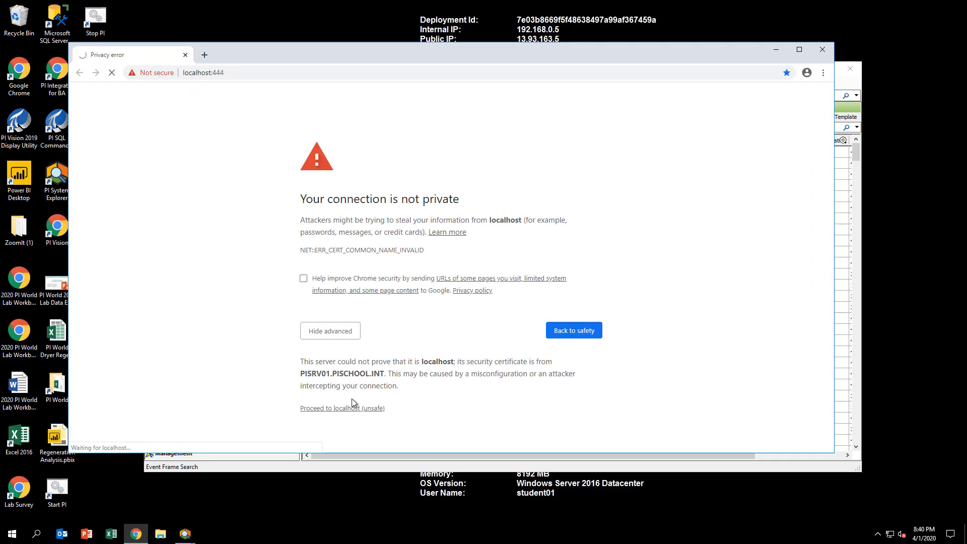
pyautogui.click(341, 408)
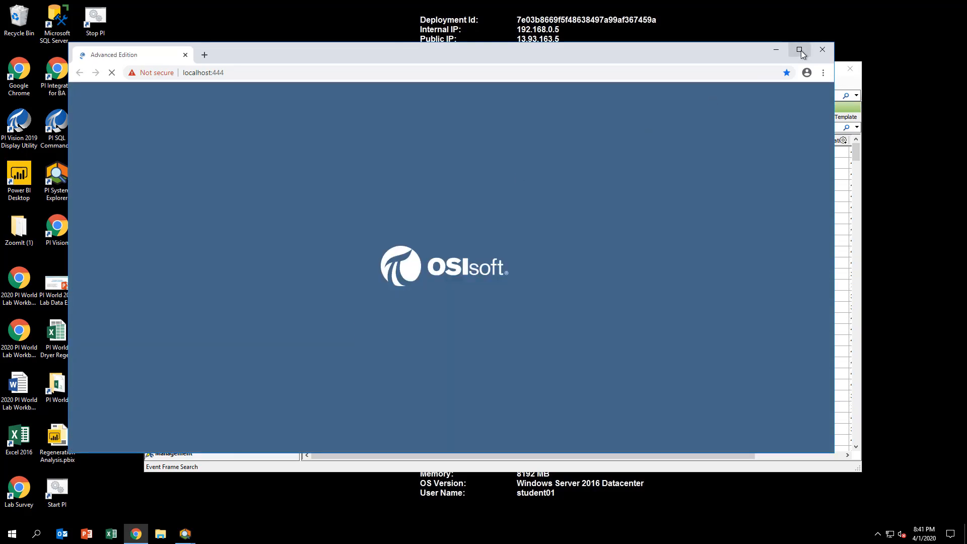
pyautogui.click(800, 50)
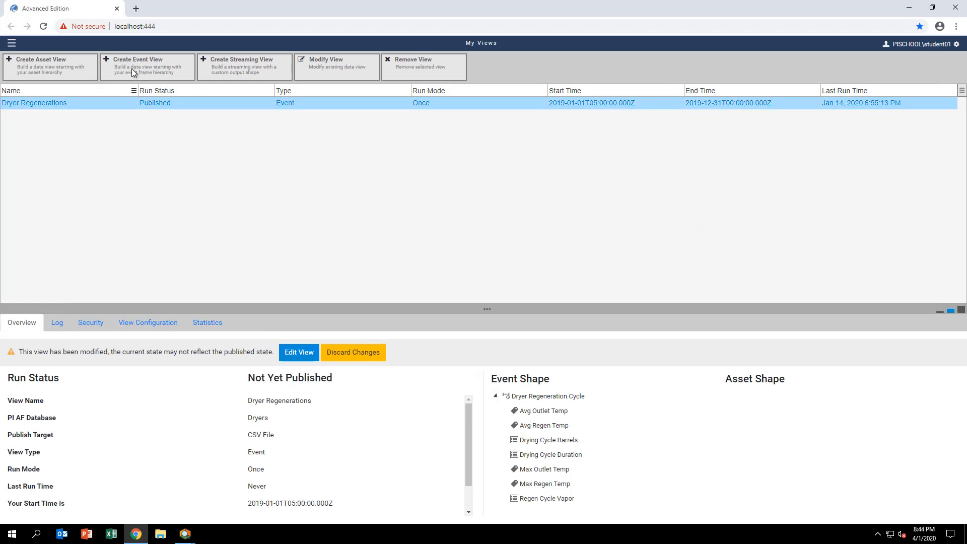
# - Create a new event view named 'My Dryer Regenerations'
pyautogui.click(147, 67)
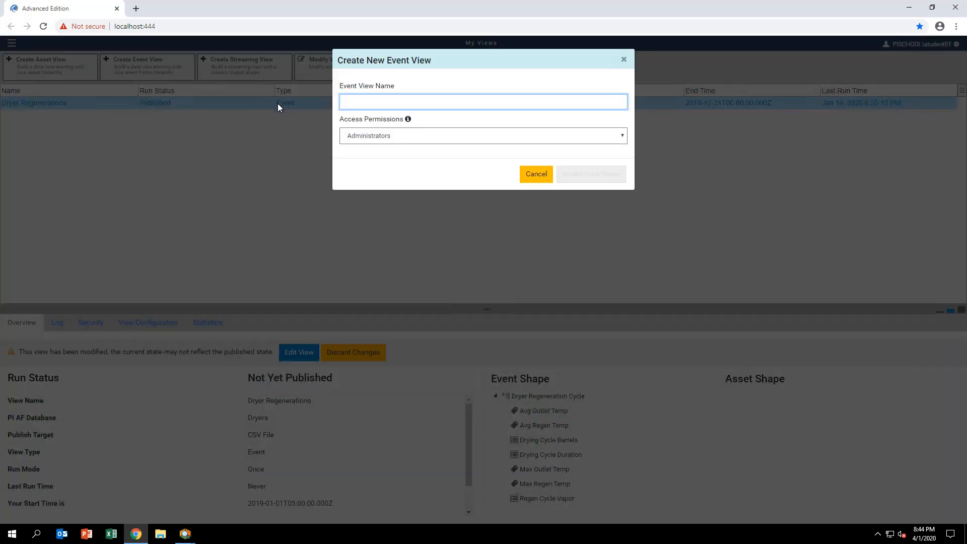
pyautogui.write('My Dryer Re')
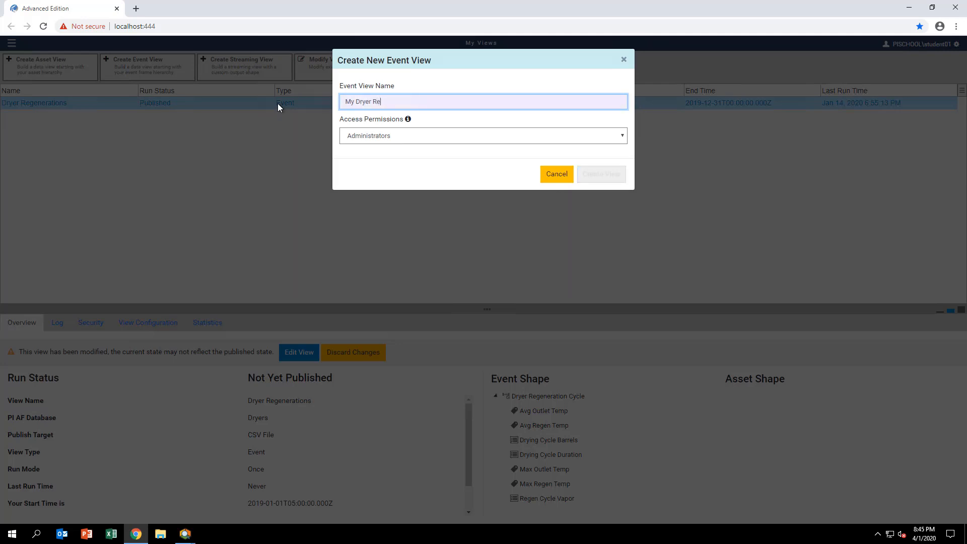
pyautogui.write('generations')
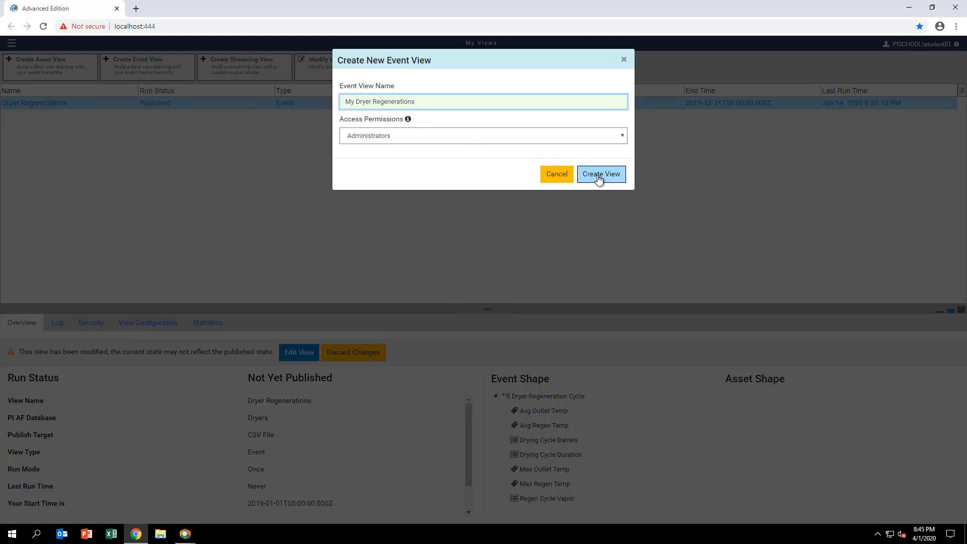
pyautogui.click(600, 174)
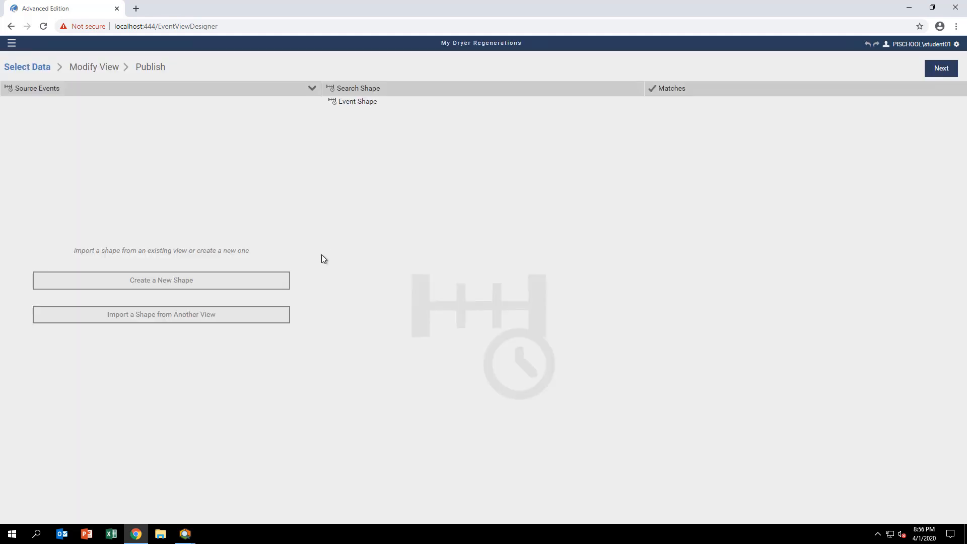
pyautogui.moveTo(169, 288)
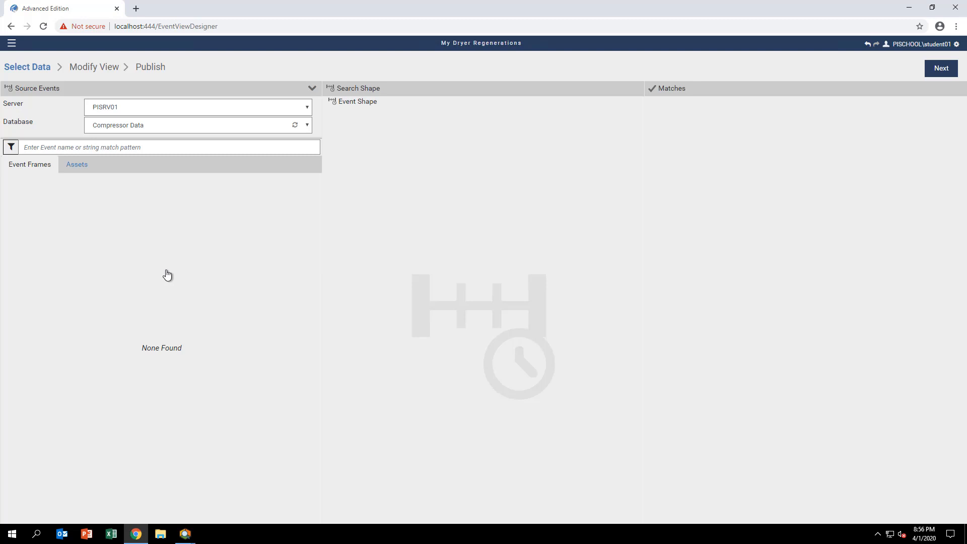
# - Choose the Dryers database and filter events by the Dryer Regeneration Cycle template
pyautogui.click(197, 125)
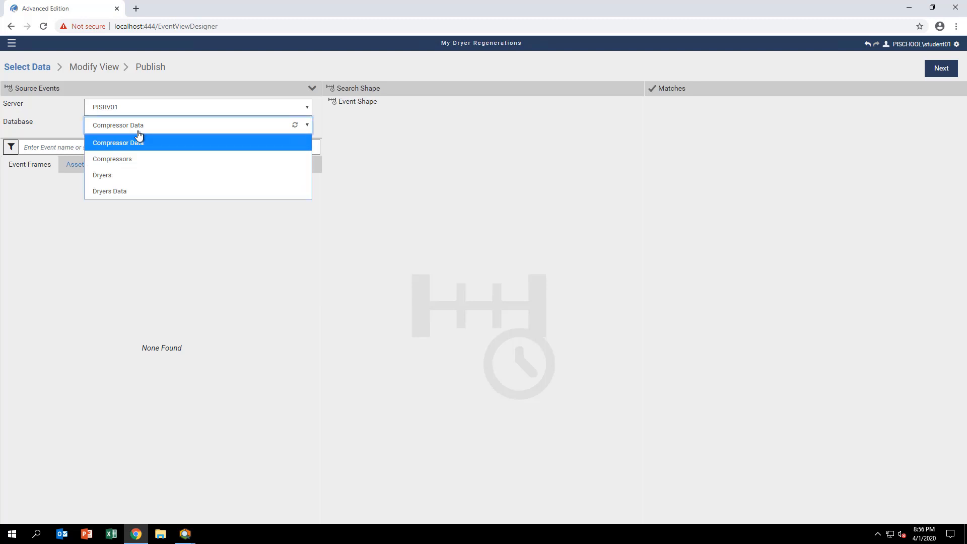
pyautogui.click(102, 174)
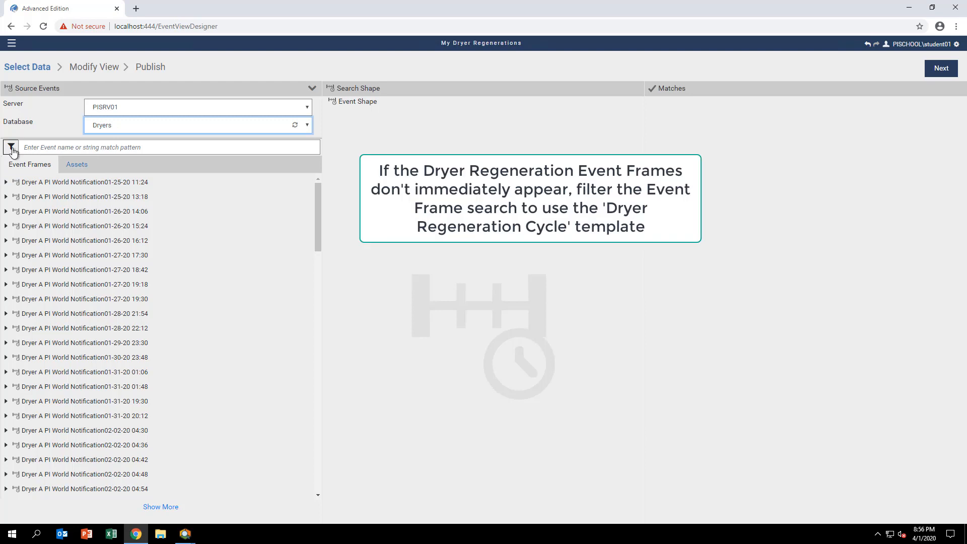
pyautogui.click(11, 147)
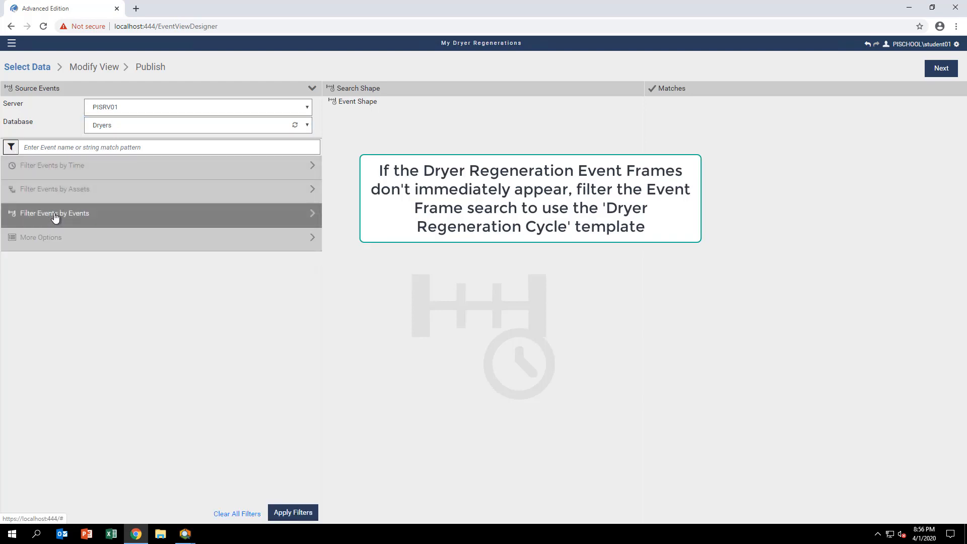
pyautogui.click(55, 212)
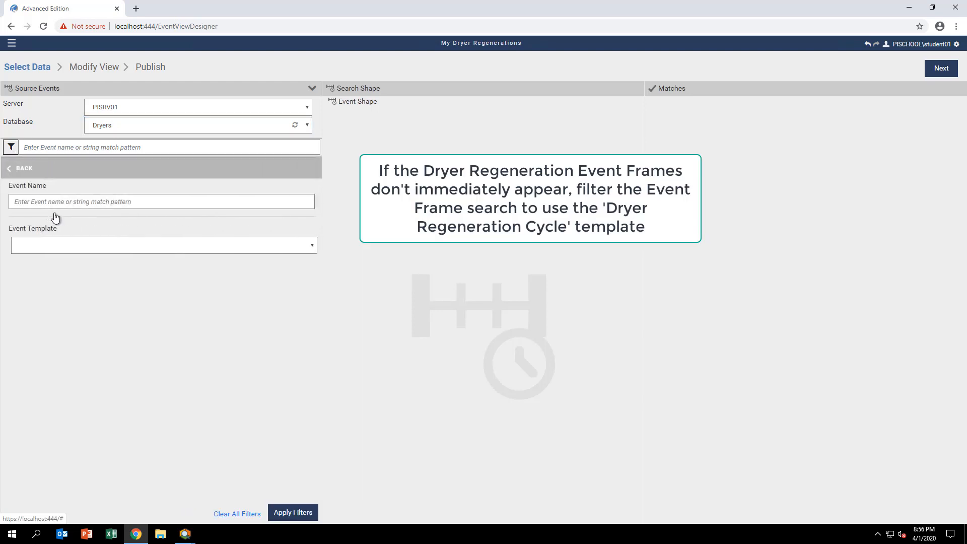
pyautogui.click(163, 245)
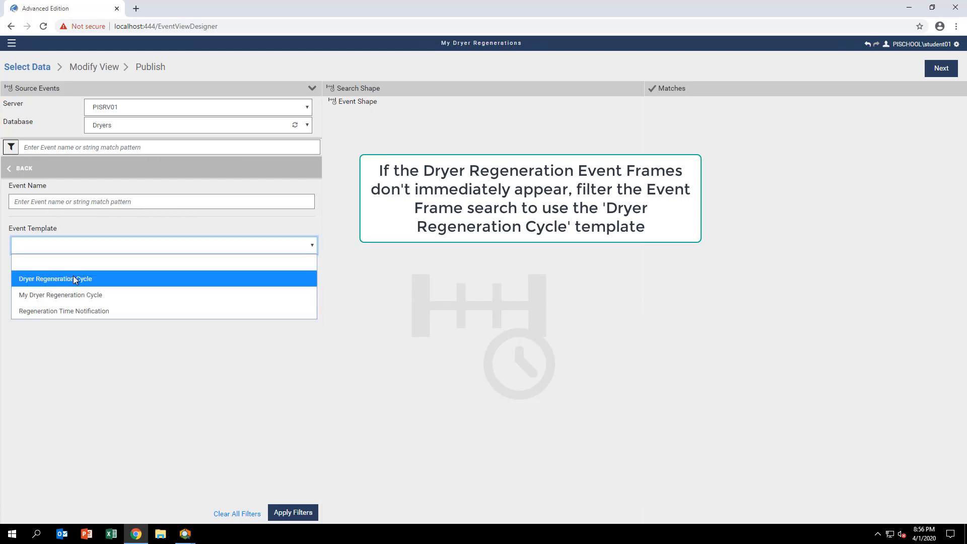
pyautogui.click(55, 278)
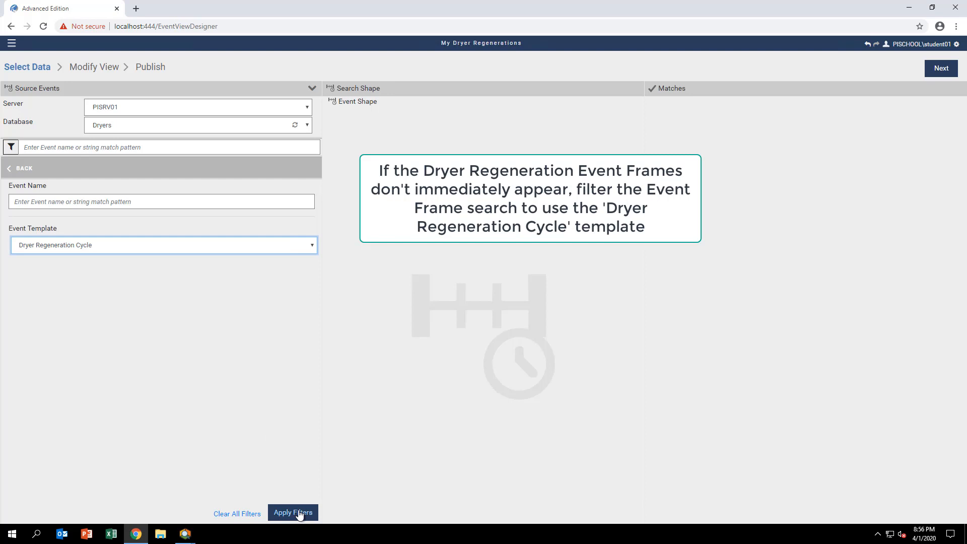
pyautogui.click(293, 513)
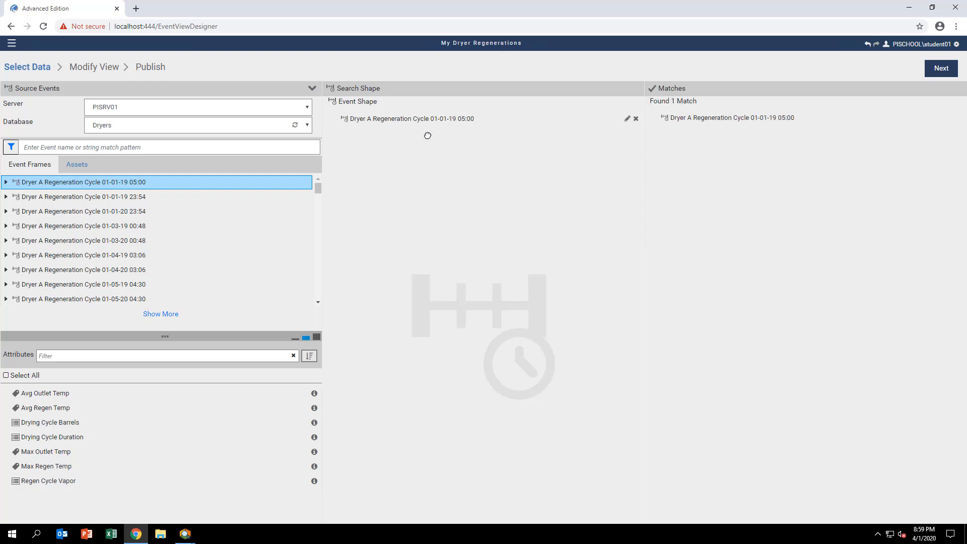
# - Edit the shape's event filter to use only the Dryer Regeneration Cycle template, dropping the name filter
pyautogui.click(636, 118)
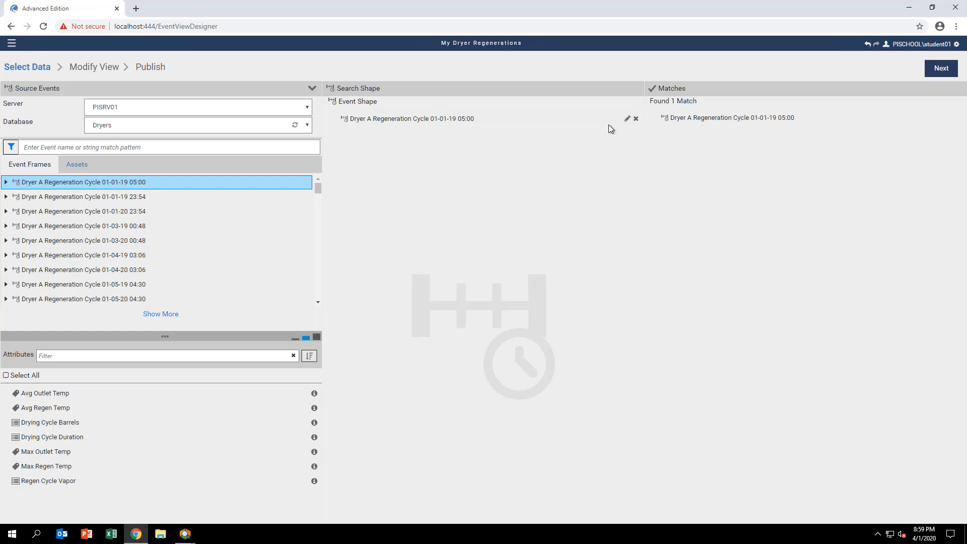
pyautogui.click(627, 119)
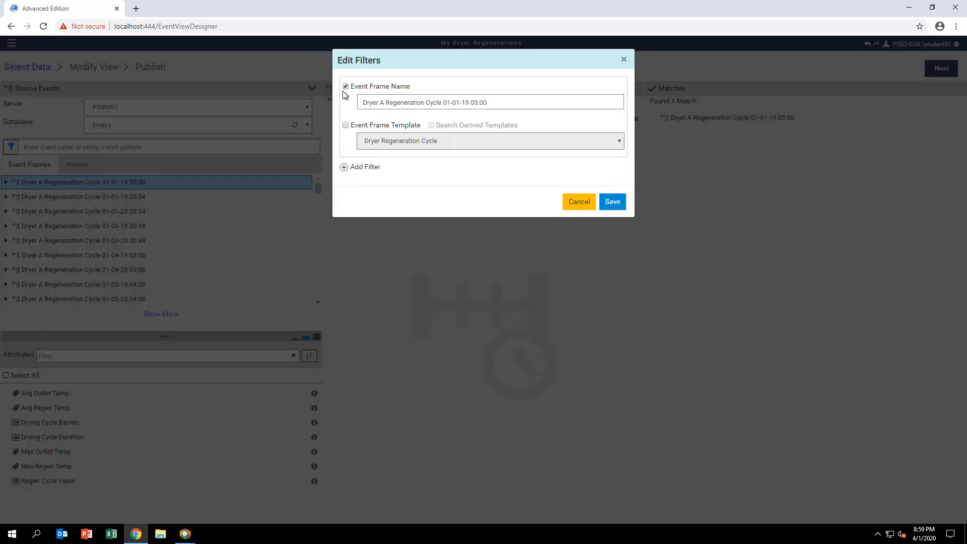
pyautogui.click(346, 125)
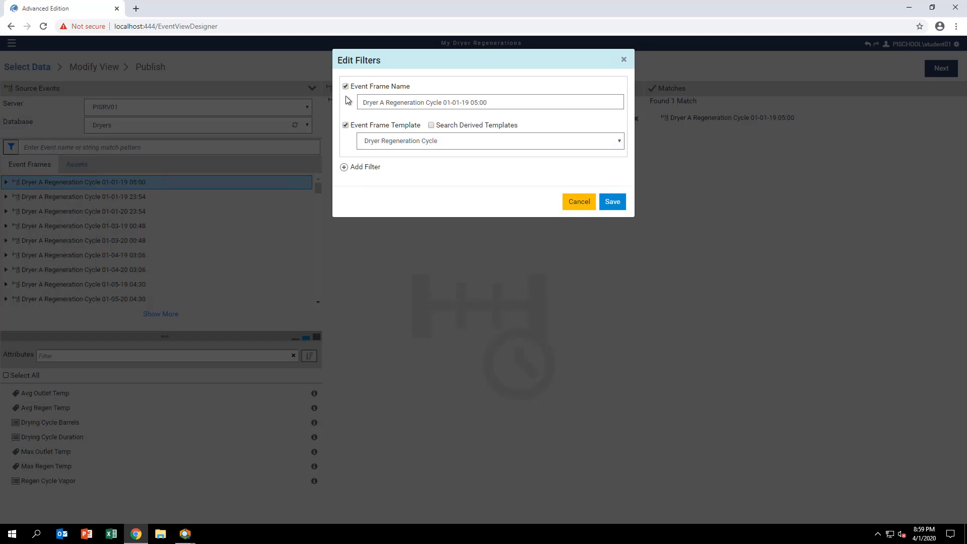
pyautogui.click(346, 86)
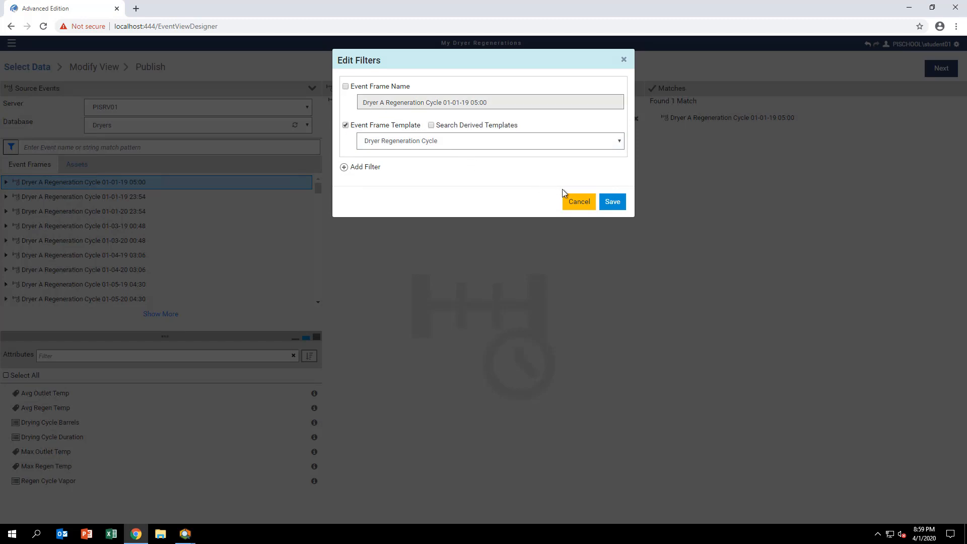
pyautogui.click(611, 201)
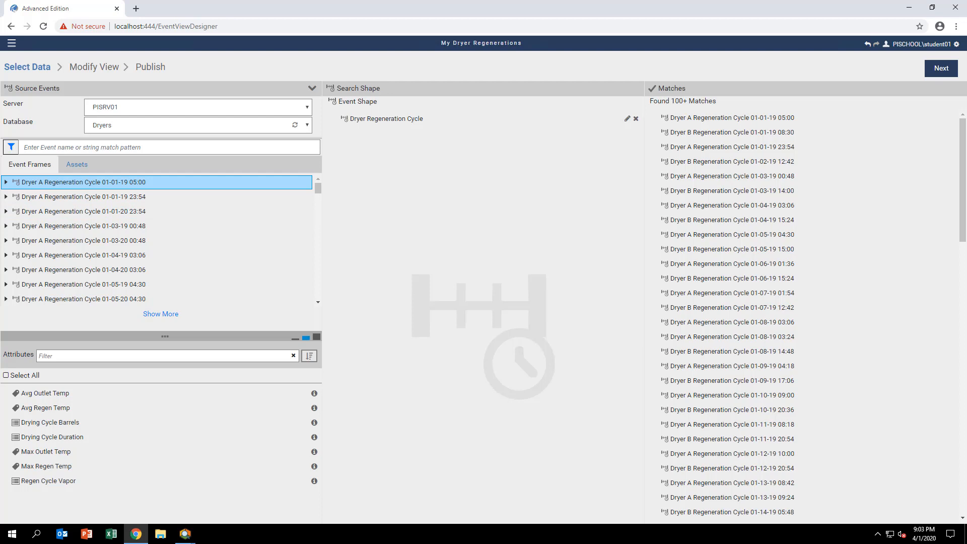
pyautogui.moveTo(128, 398)
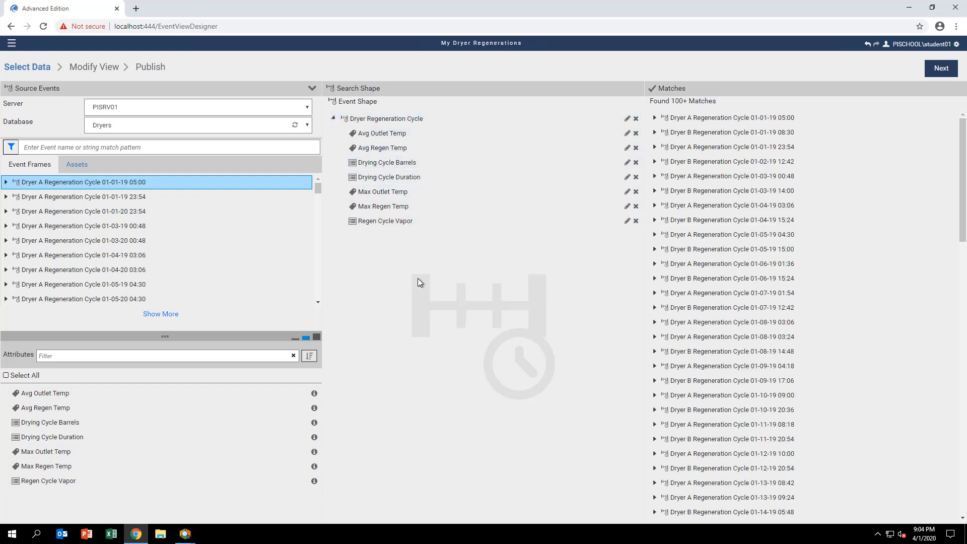
pyautogui.moveTo(368, 275)
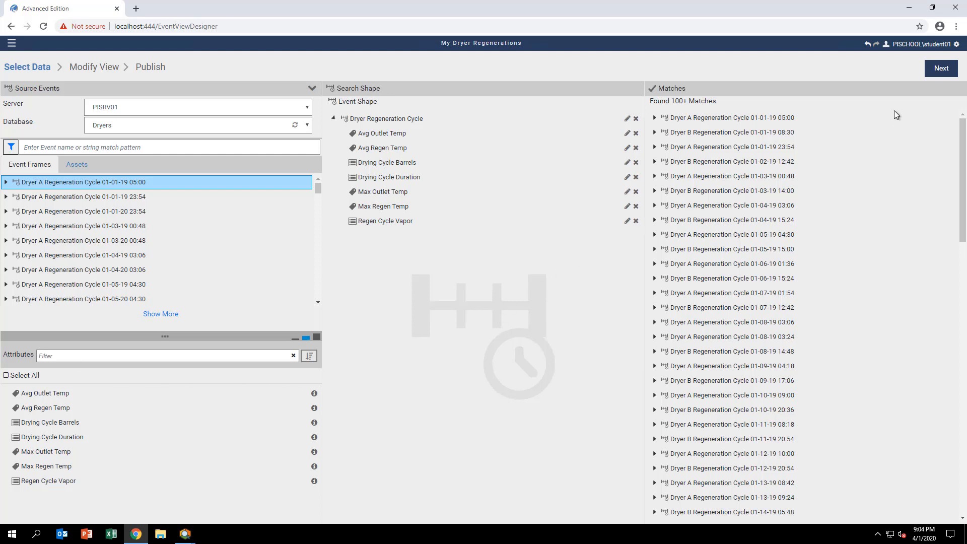
pyautogui.moveTo(942, 68)
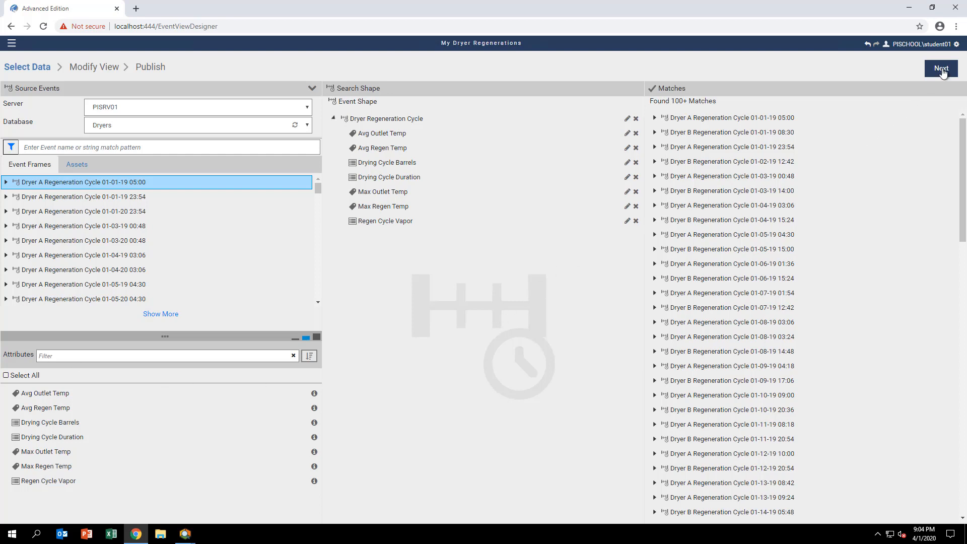
# - Move from the event shape with seven attributes to the view's data table
pyautogui.click(941, 68)
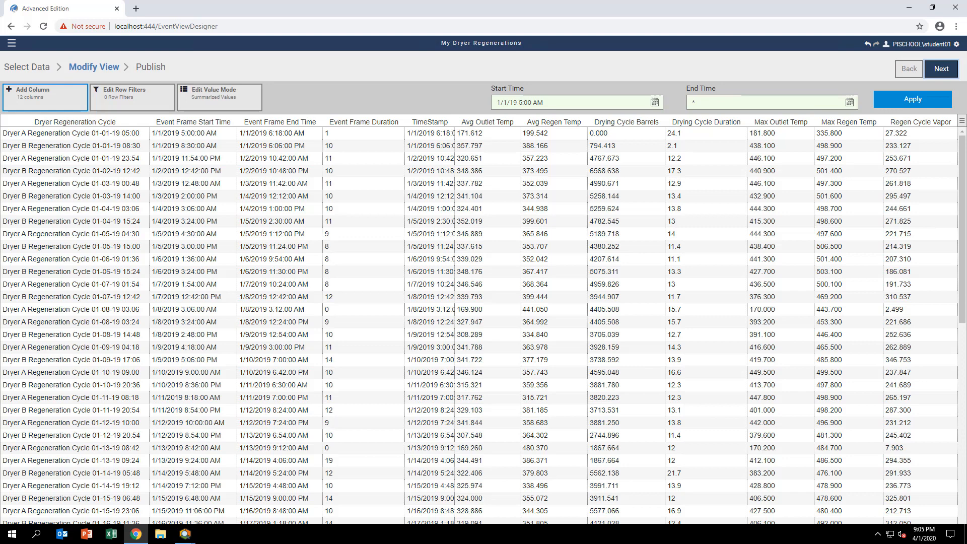
pyautogui.moveTo(366, 210)
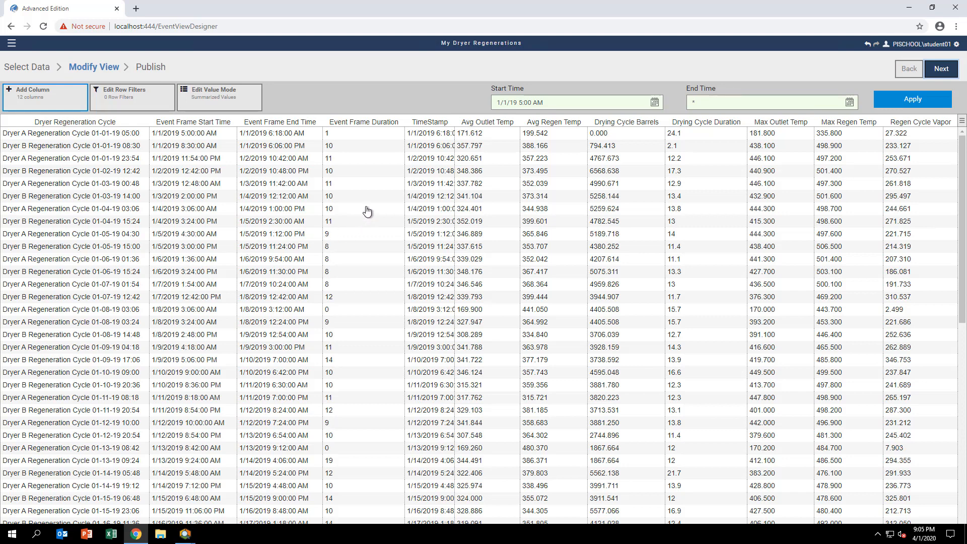
pyautogui.moveTo(725, 149)
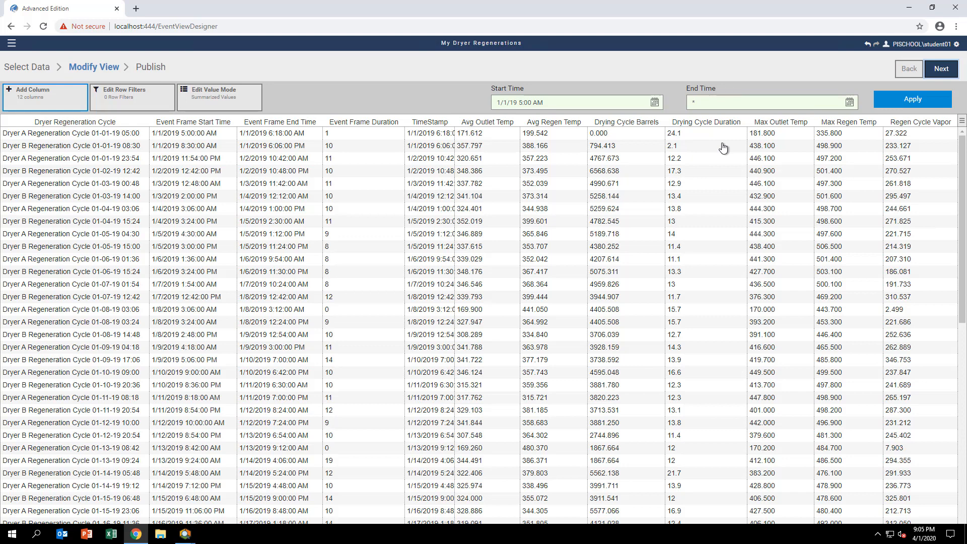
# - Set the view's End Time to 12/31/19 and apply the time range
pyautogui.click(765, 102)
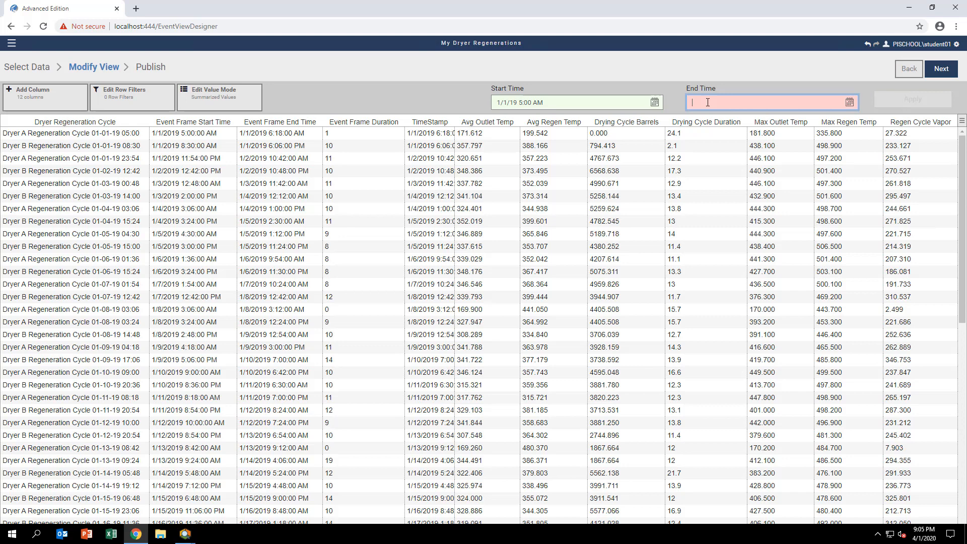
pyautogui.write('12/31/19')
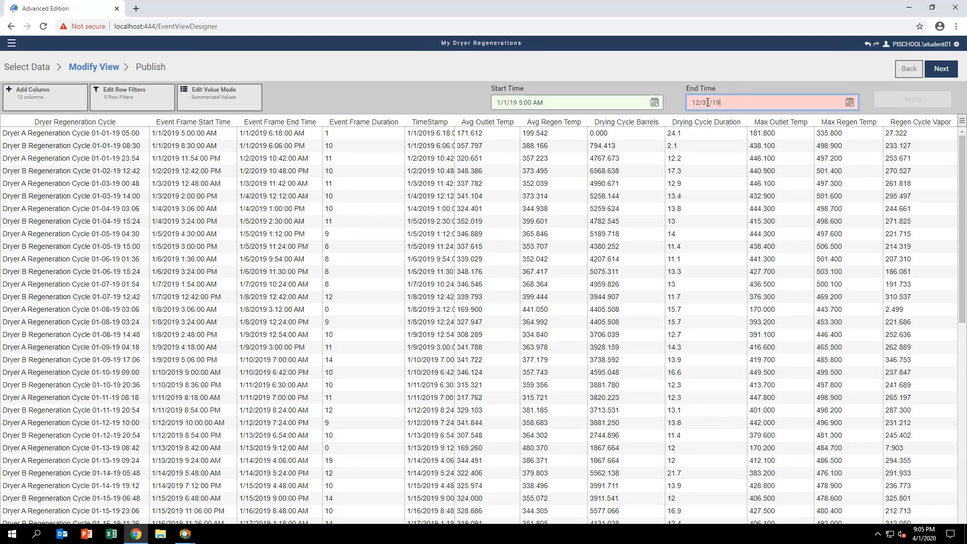
pyautogui.write('12:00 AM')
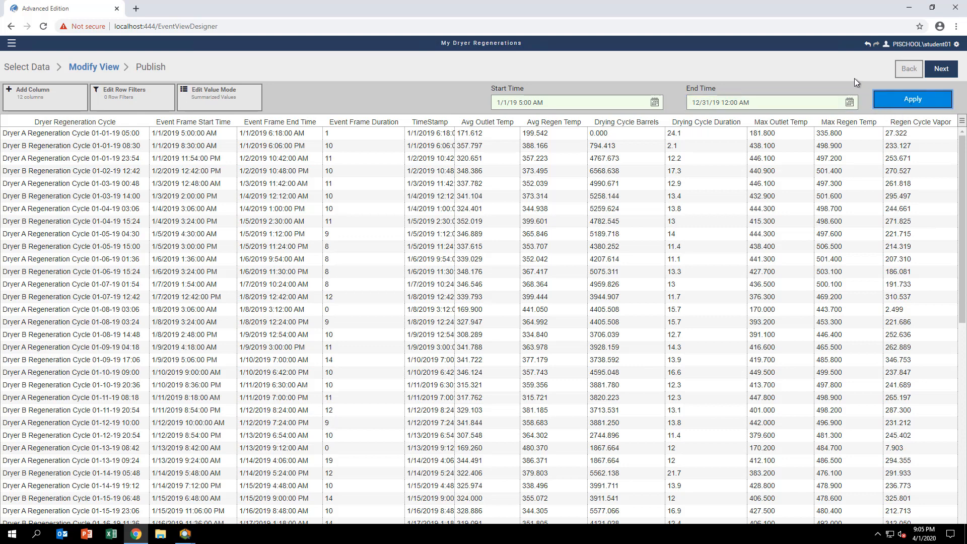
pyautogui.moveTo(819, 74)
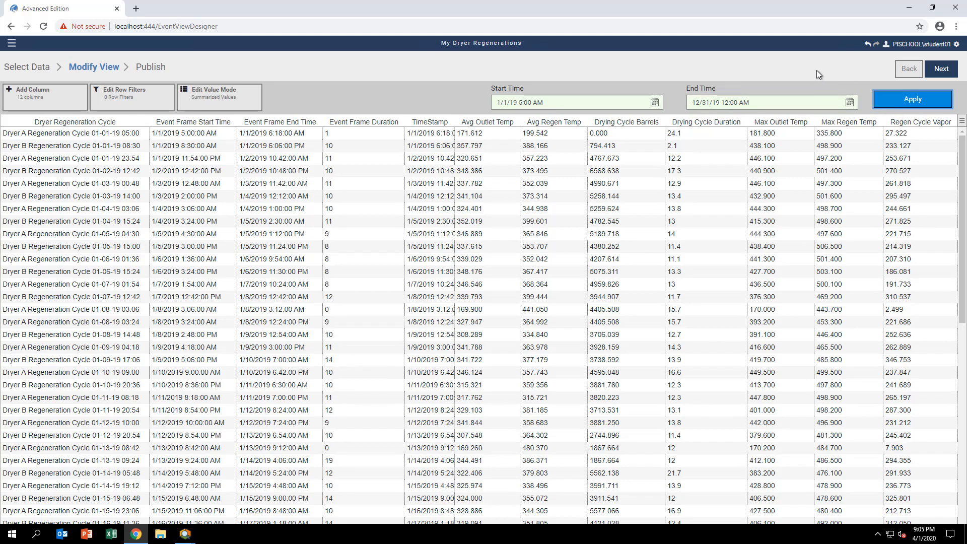
pyautogui.click(193, 122)
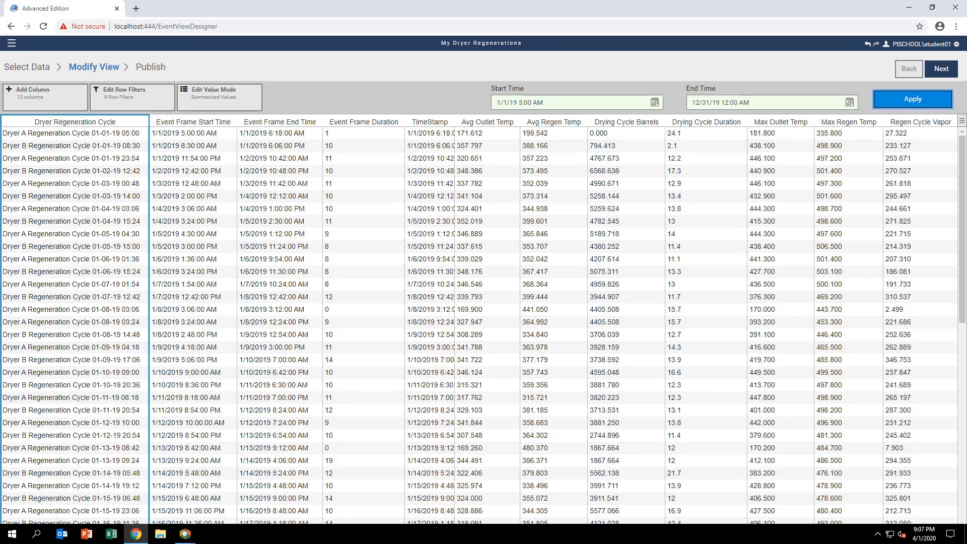
pyautogui.moveTo(298, 185)
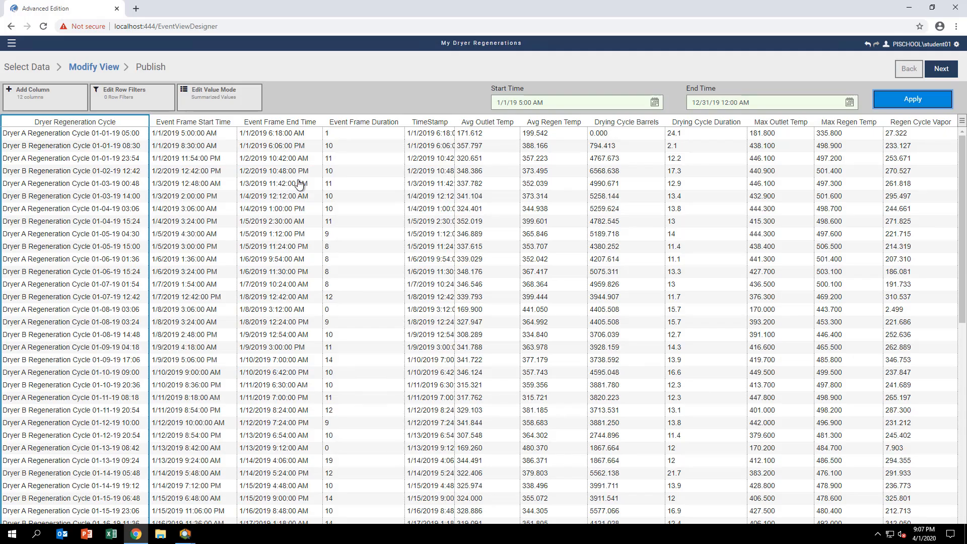
# - Change the Event Frame Duration column's data type to Single and continue to Publish
pyautogui.click(364, 121)
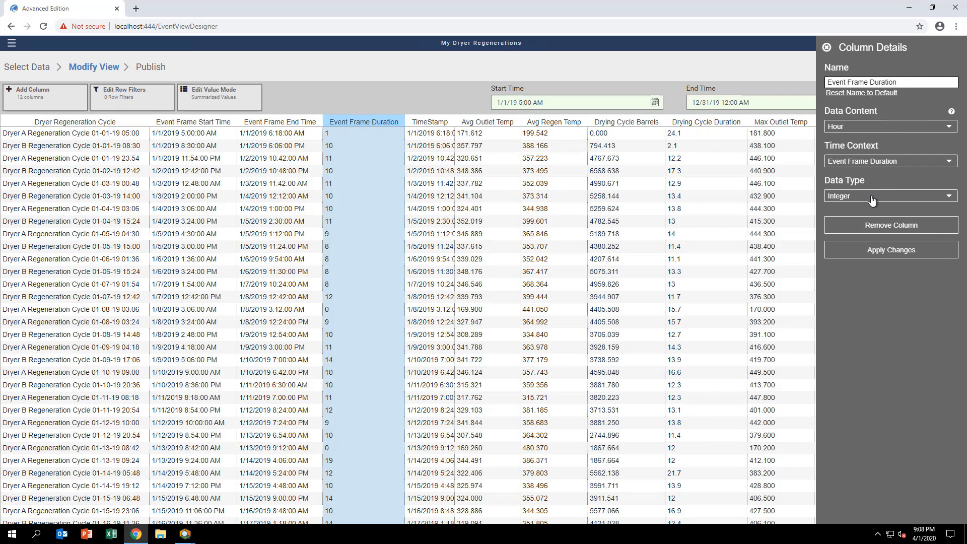
pyautogui.click(891, 196)
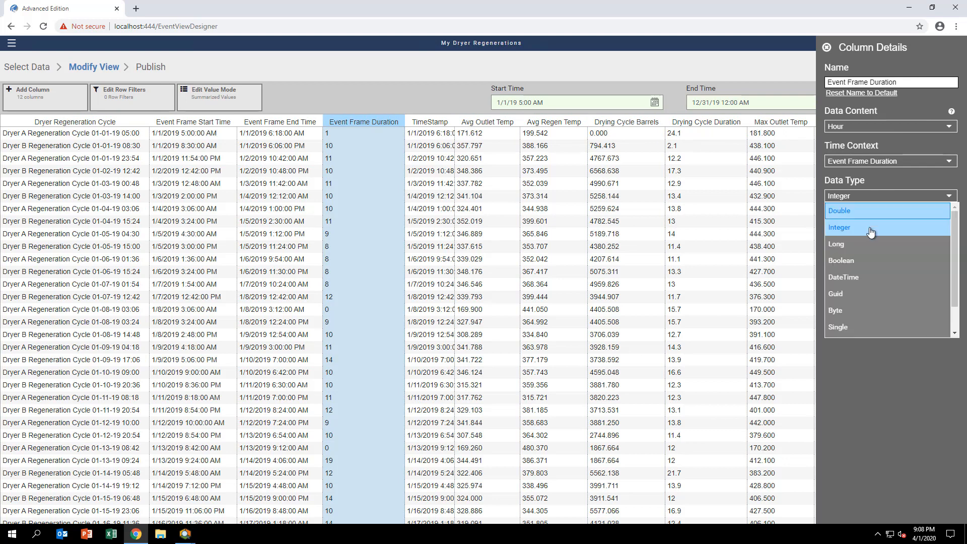
pyautogui.click(838, 327)
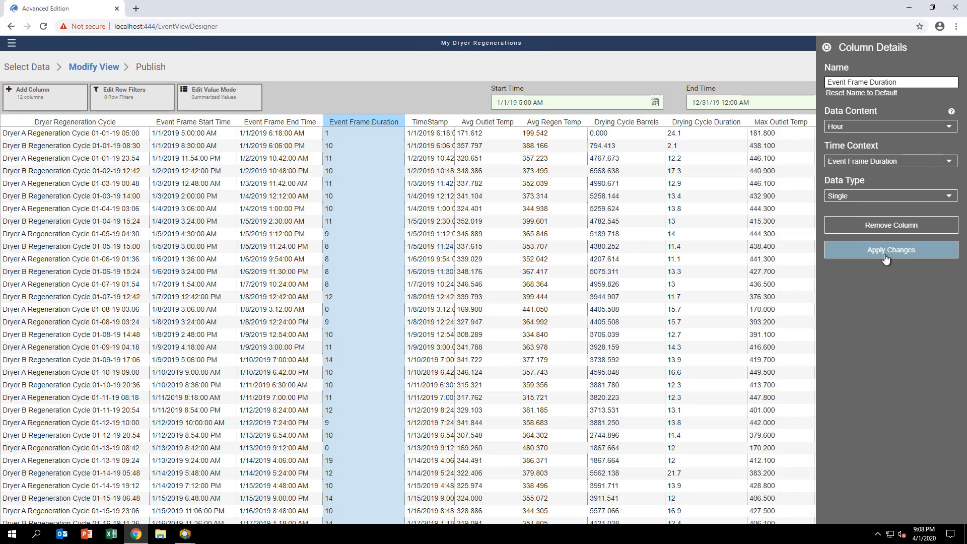
pyautogui.click(890, 250)
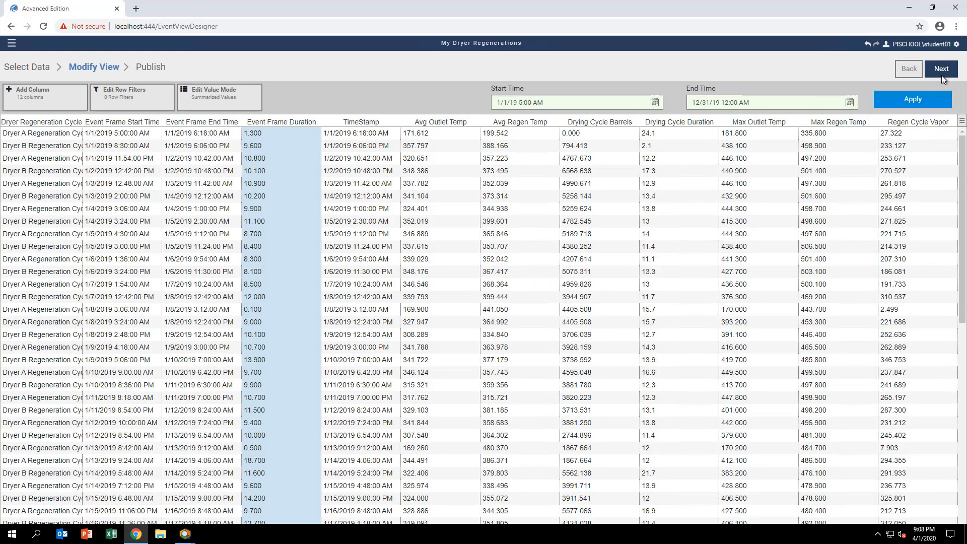
pyautogui.click(941, 68)
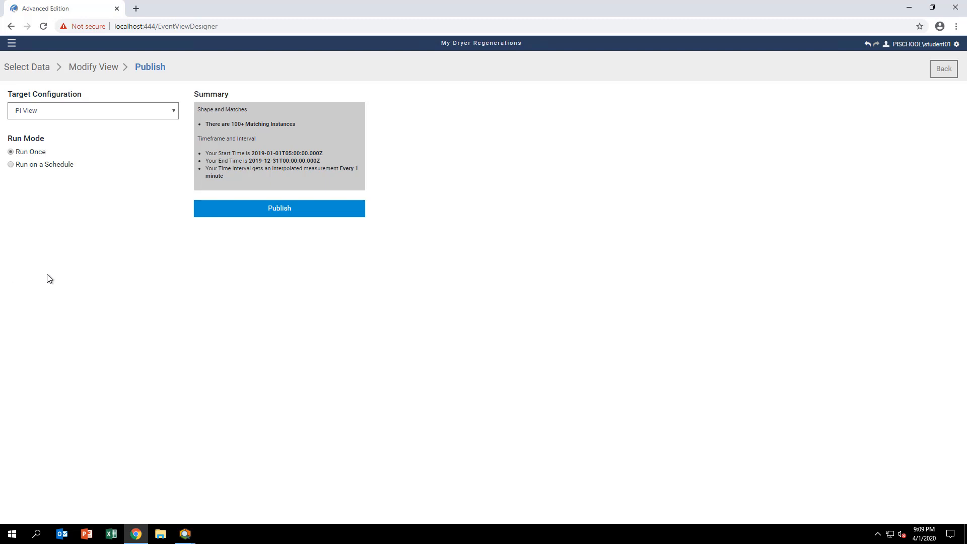
pyautogui.moveTo(110, 228)
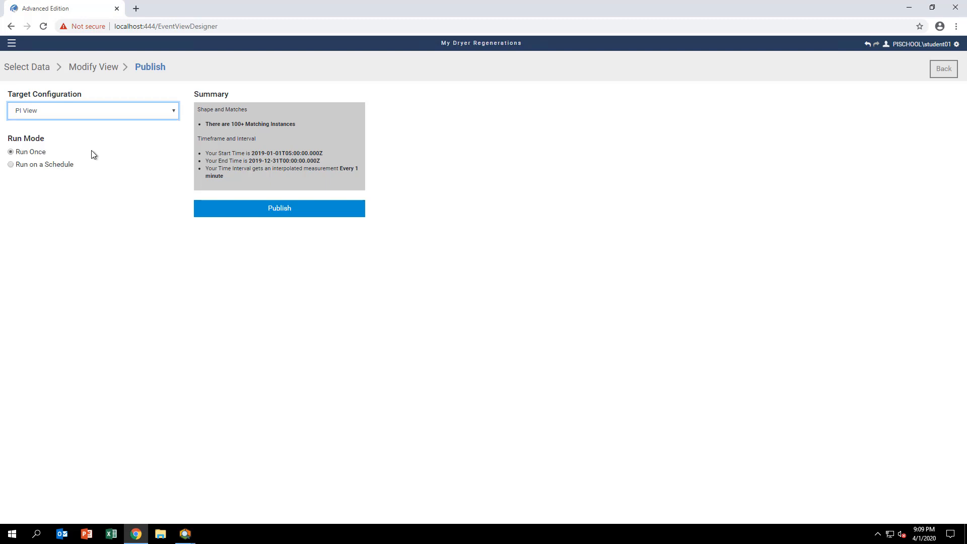
# - Publish the view once with CSV File as the target configuration
pyautogui.click(93, 111)
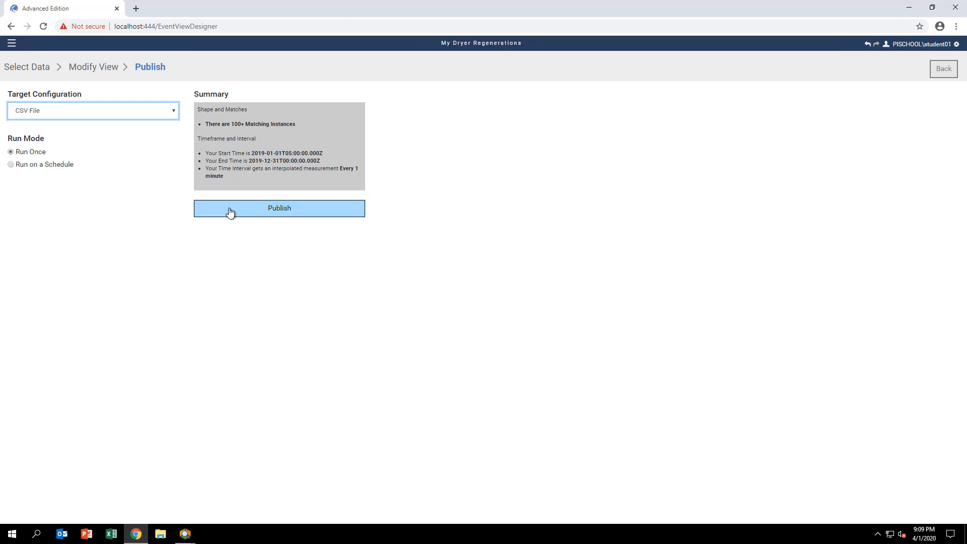
pyautogui.click(279, 208)
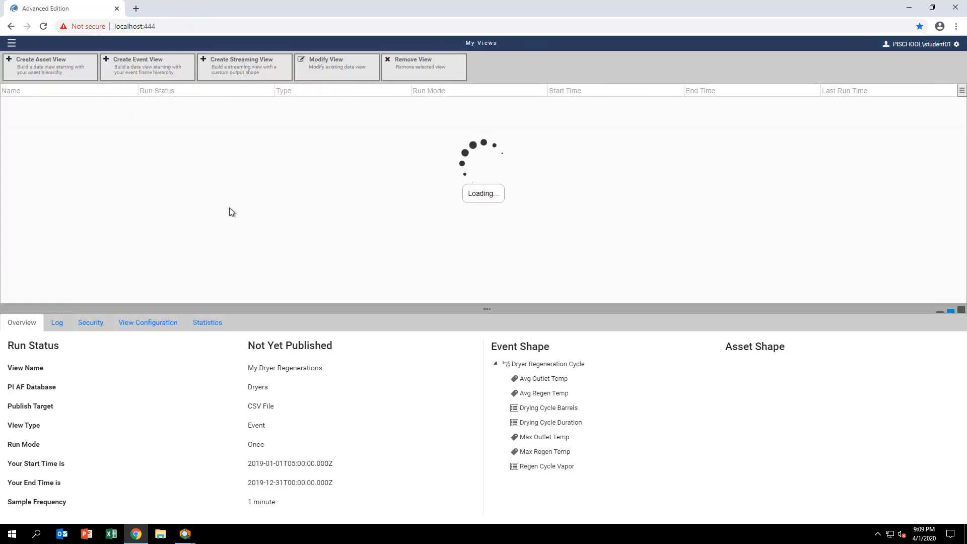